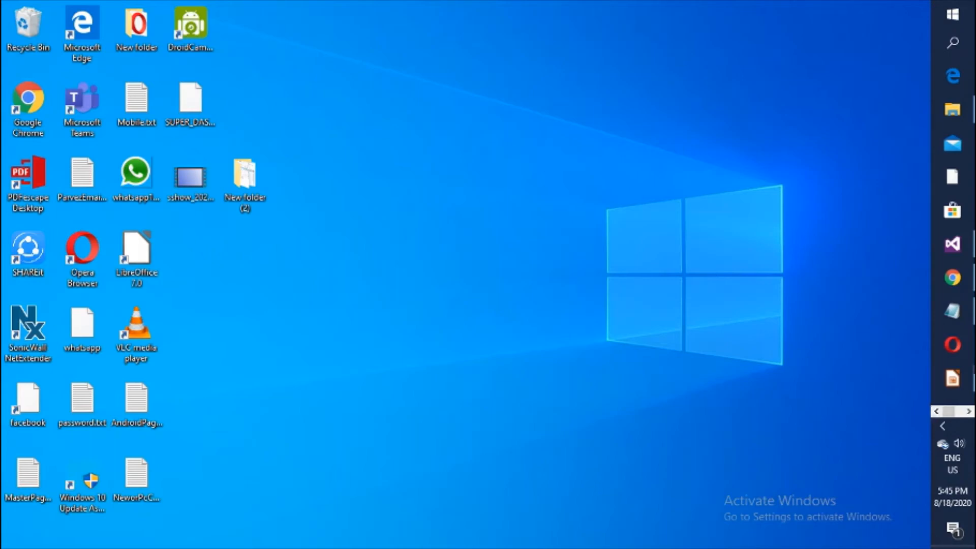
# Step: Launch Visual Studio 2015 and choose New Project from its start page
pyautogui.click(953, 244)
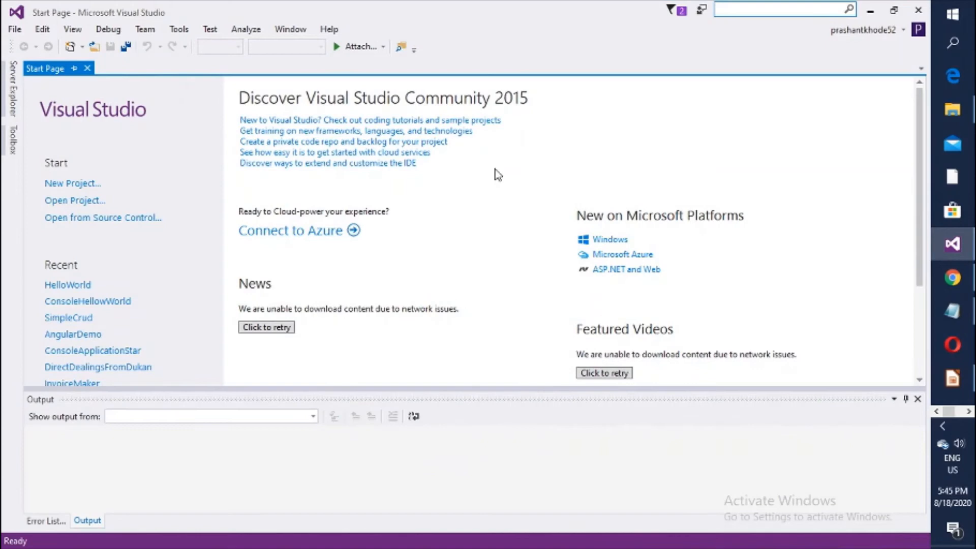
pyautogui.moveTo(67, 187)
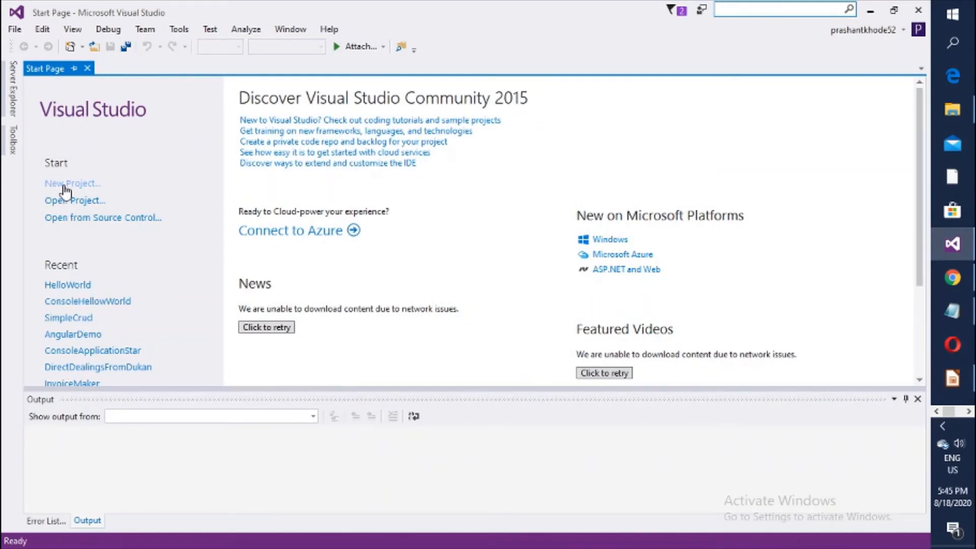
pyautogui.click(71, 183)
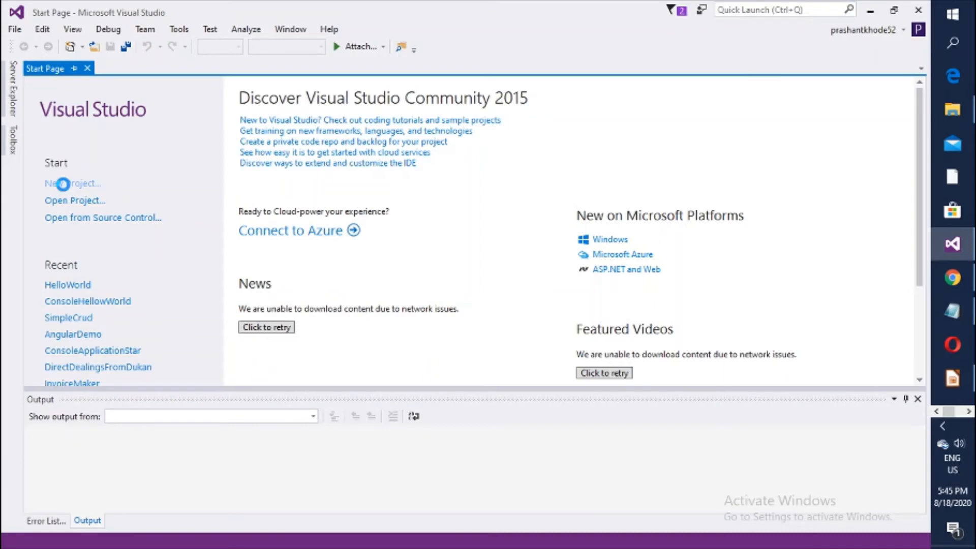
pyautogui.click(72, 183)
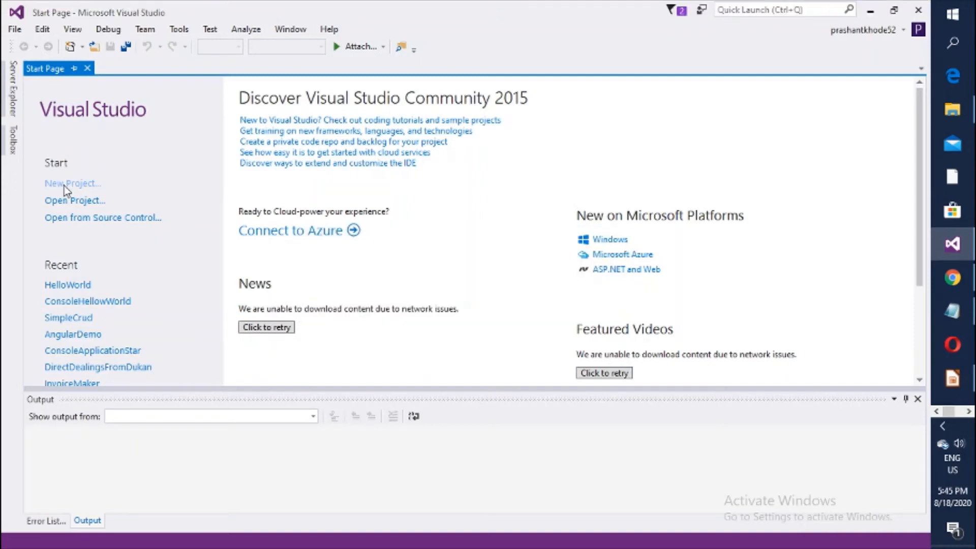
# Step: Browse the Visual C# template categories: Windows, Web, Android and iOS
pyautogui.click(72, 183)
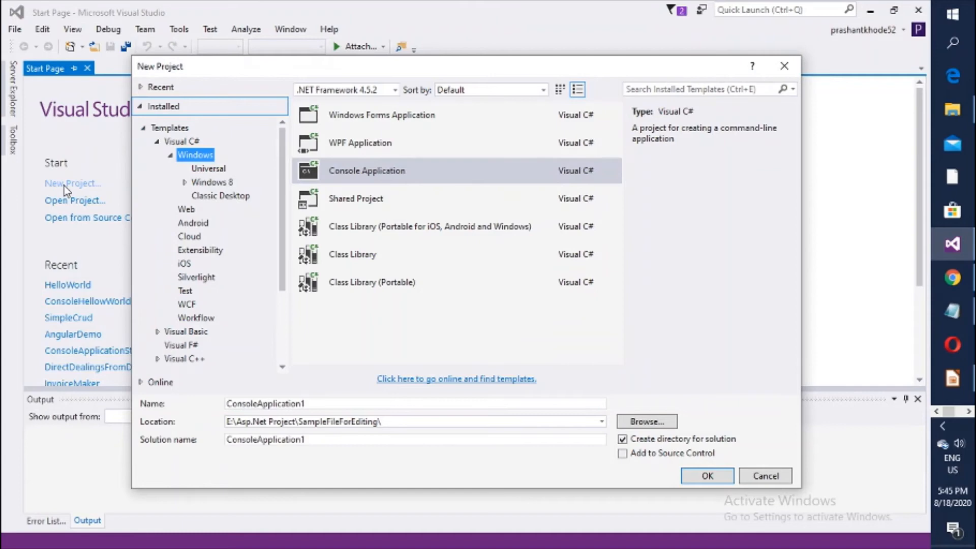
pyautogui.moveTo(149, 132)
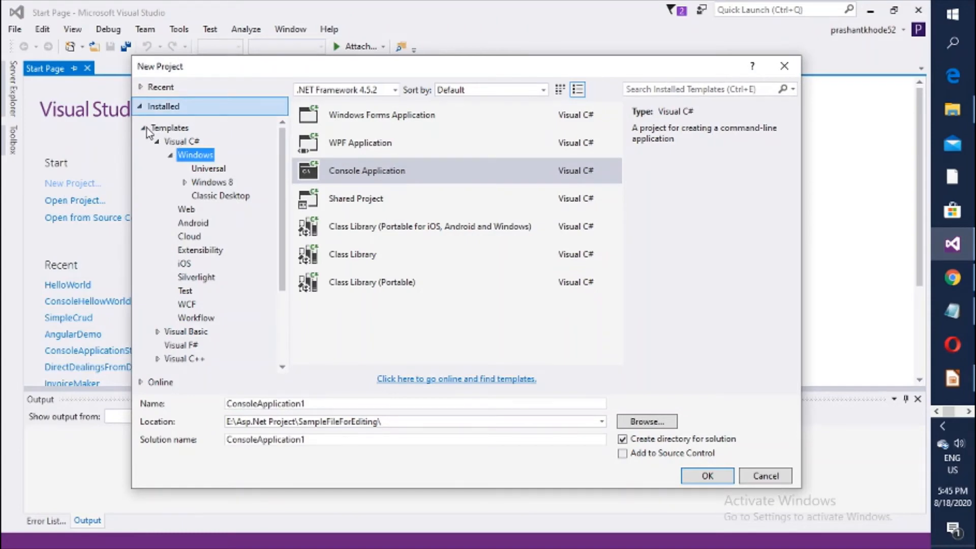
pyautogui.click(141, 128)
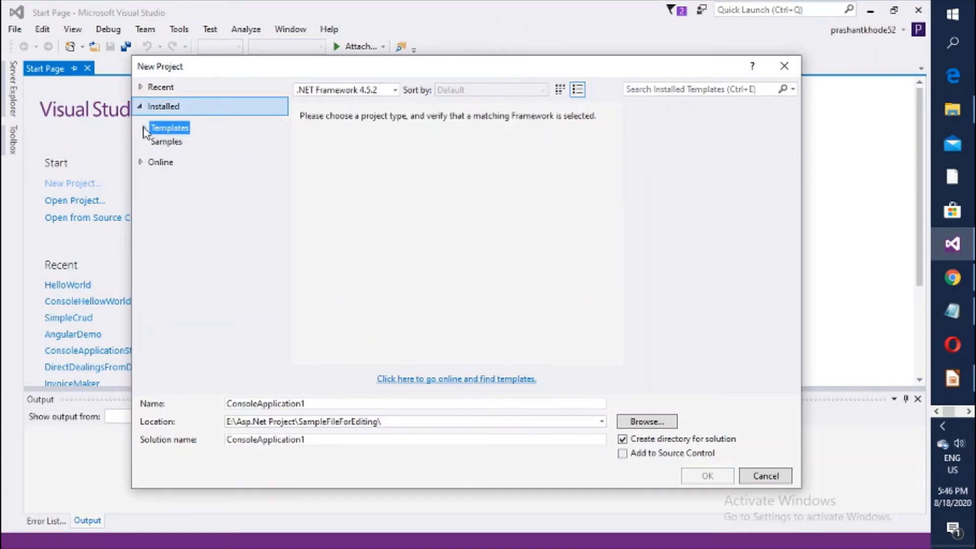
pyautogui.click(170, 128)
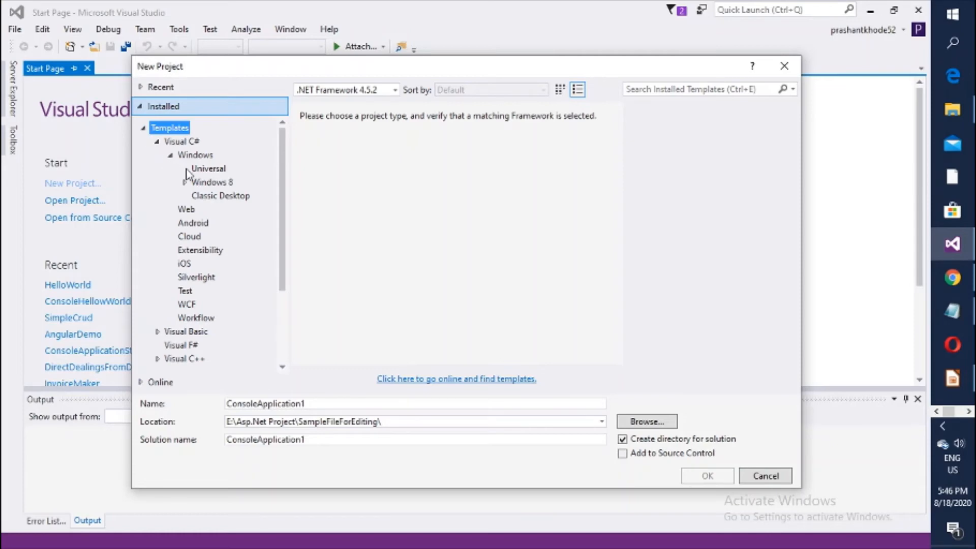
pyautogui.click(195, 154)
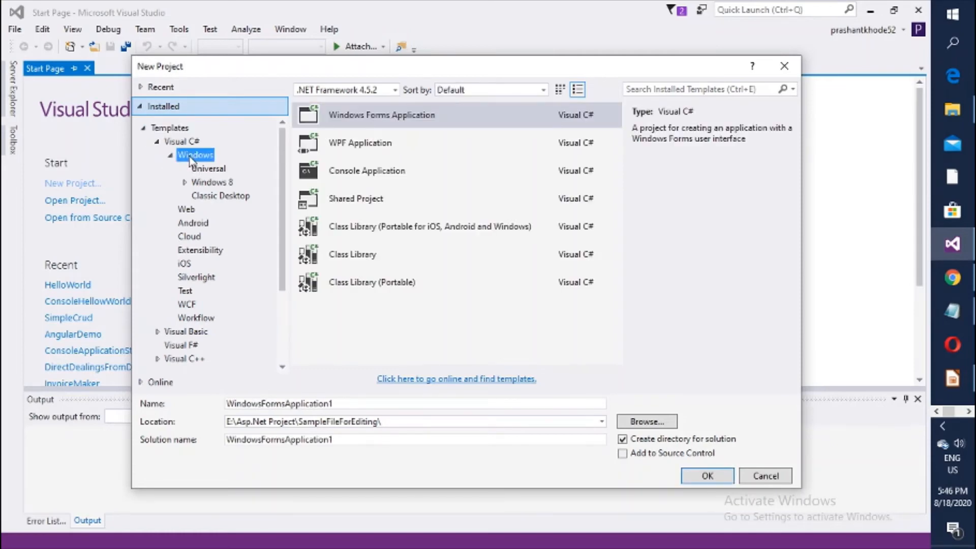
pyautogui.moveTo(190, 211)
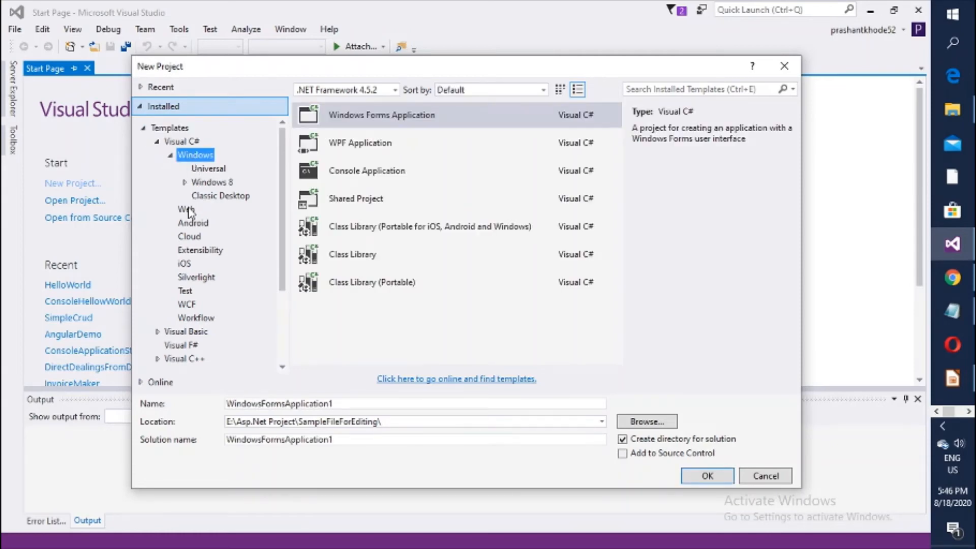
pyautogui.click(185, 208)
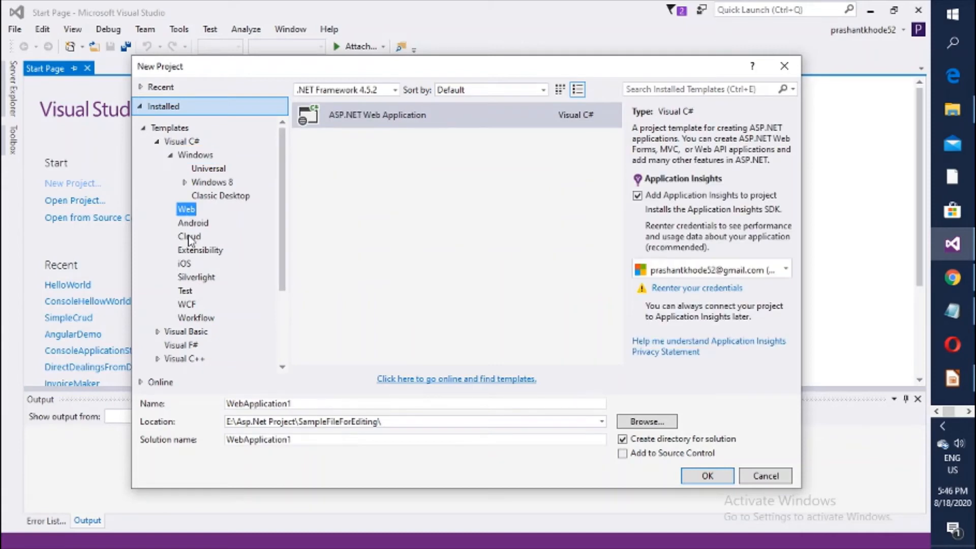
pyautogui.moveTo(193, 252)
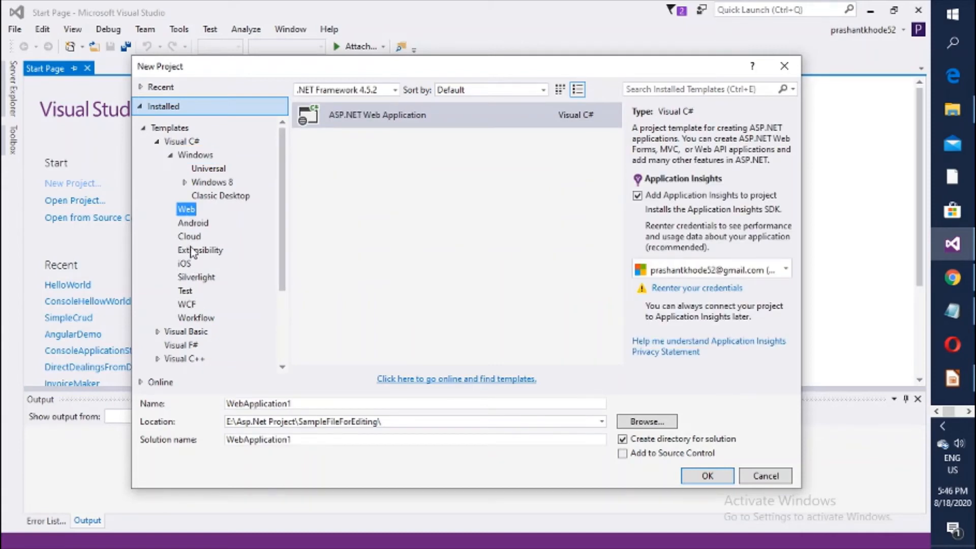
pyautogui.click(192, 223)
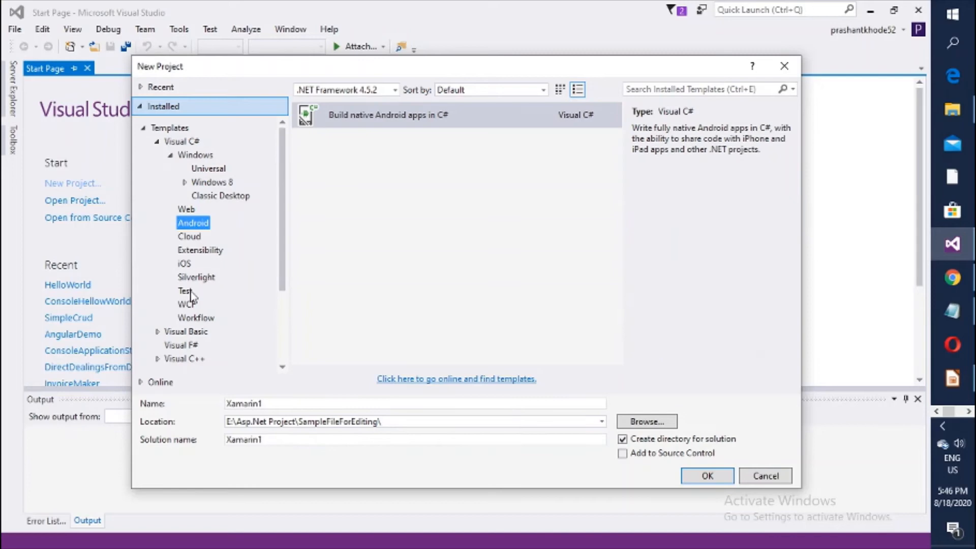
pyautogui.click(184, 263)
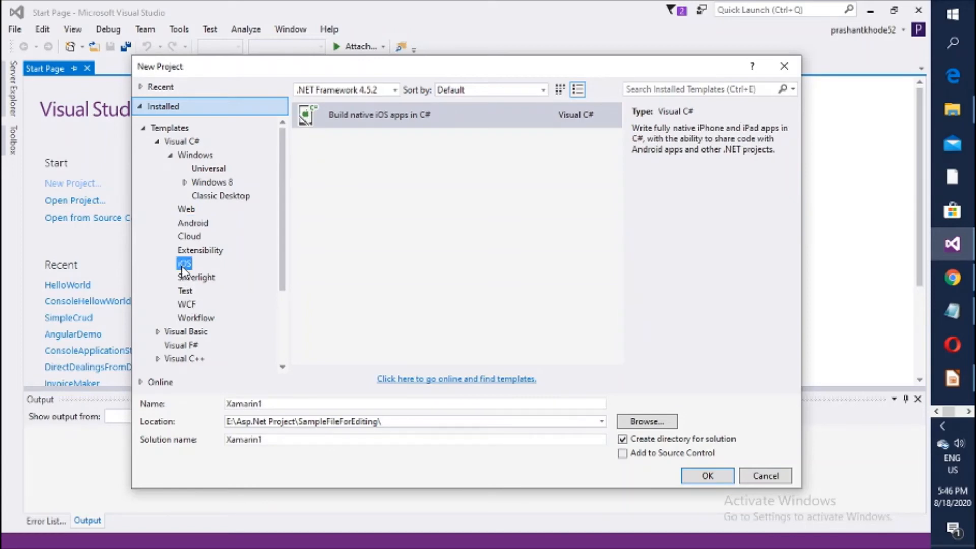
pyautogui.moveTo(189, 205)
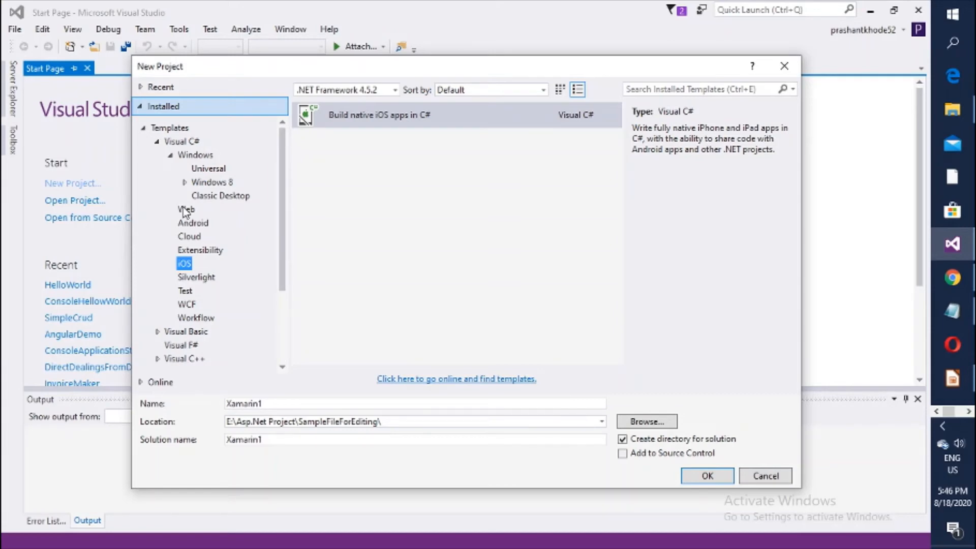
pyautogui.moveTo(208, 192)
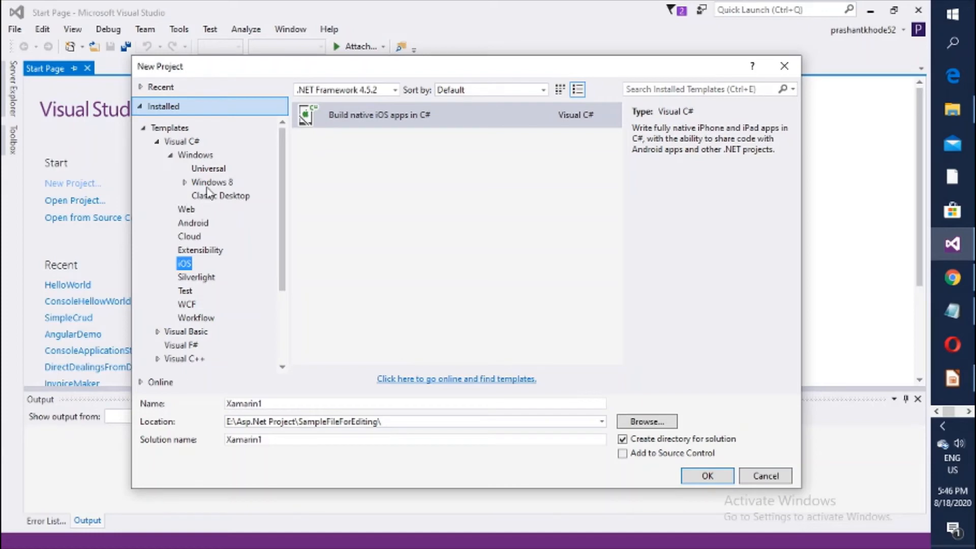
pyautogui.moveTo(170, 159)
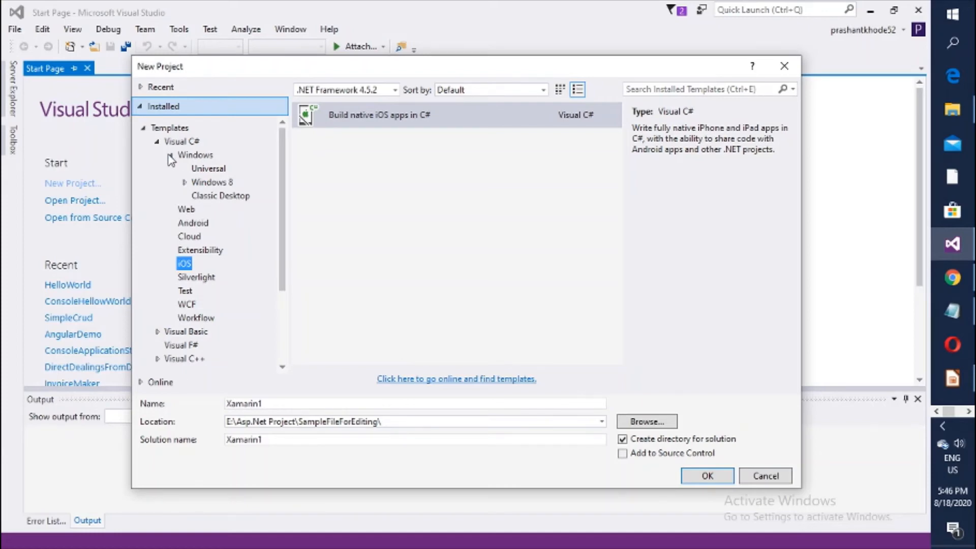
# Step: Browse the categories again, list all Visual C# templates and select Console Application
pyautogui.click(170, 155)
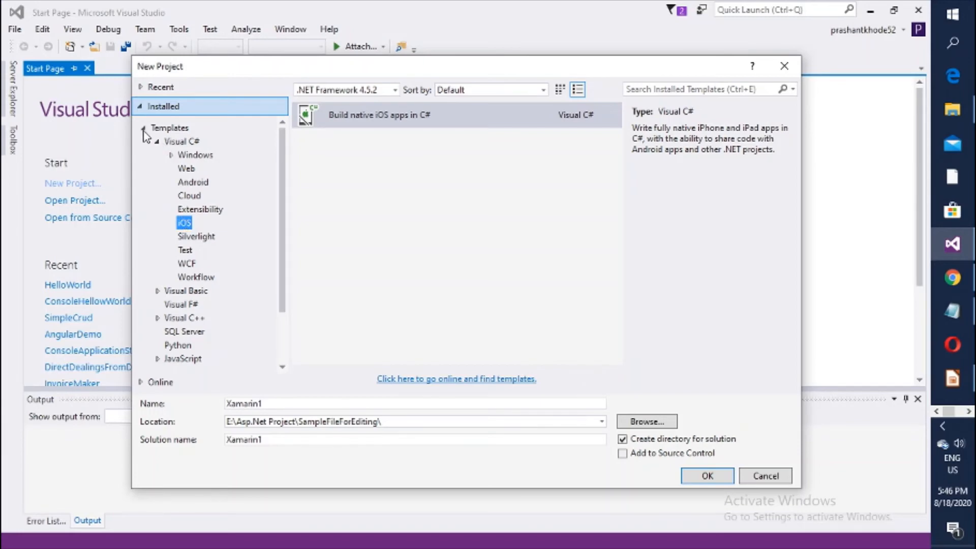
pyautogui.click(168, 128)
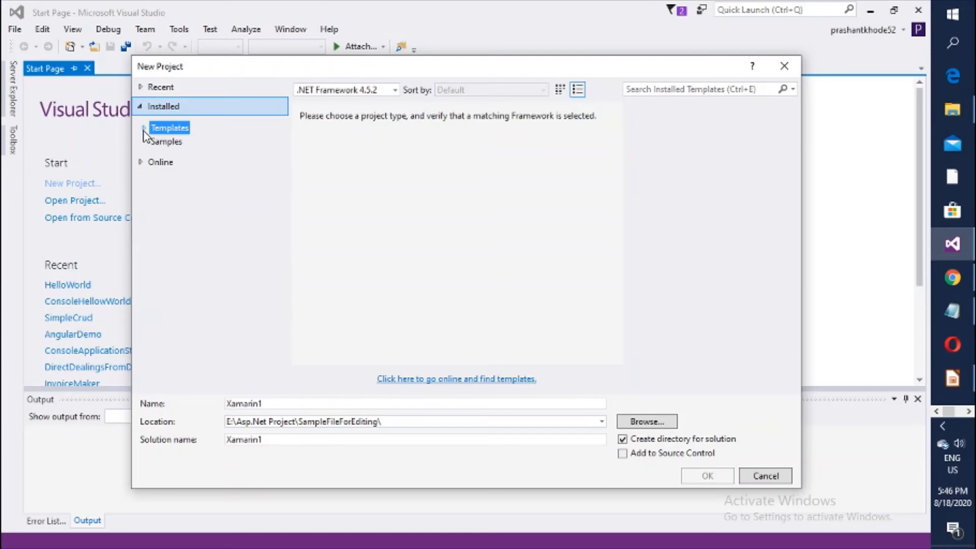
pyautogui.click(141, 128)
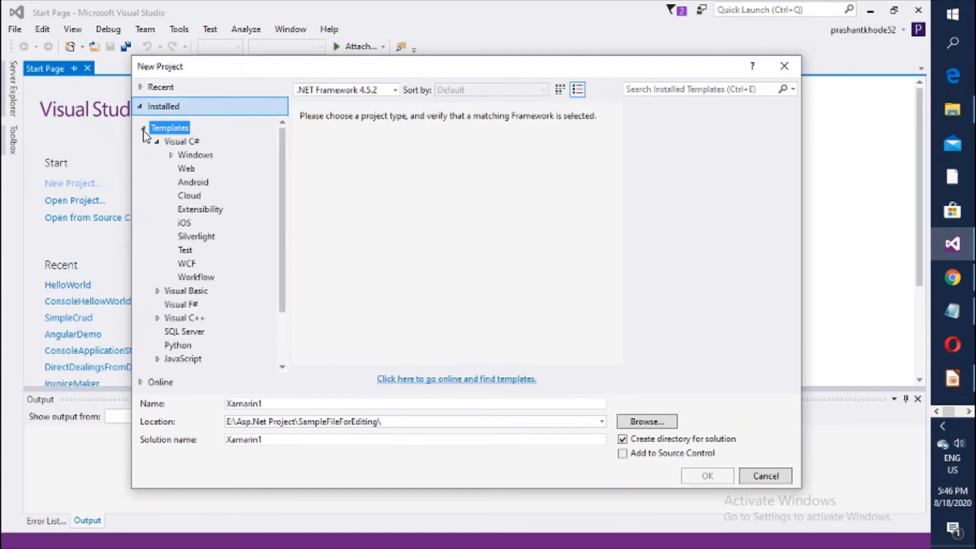
pyautogui.click(195, 155)
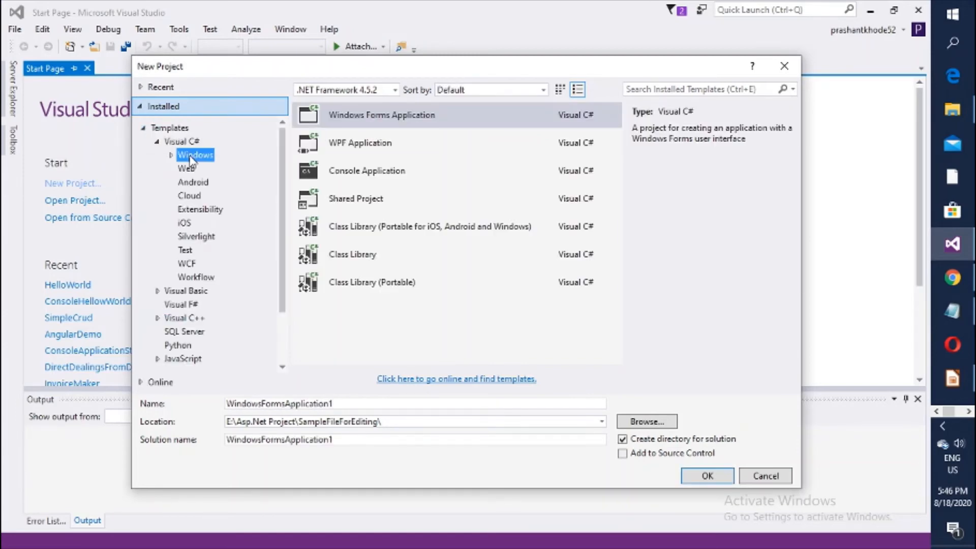
pyautogui.click(186, 168)
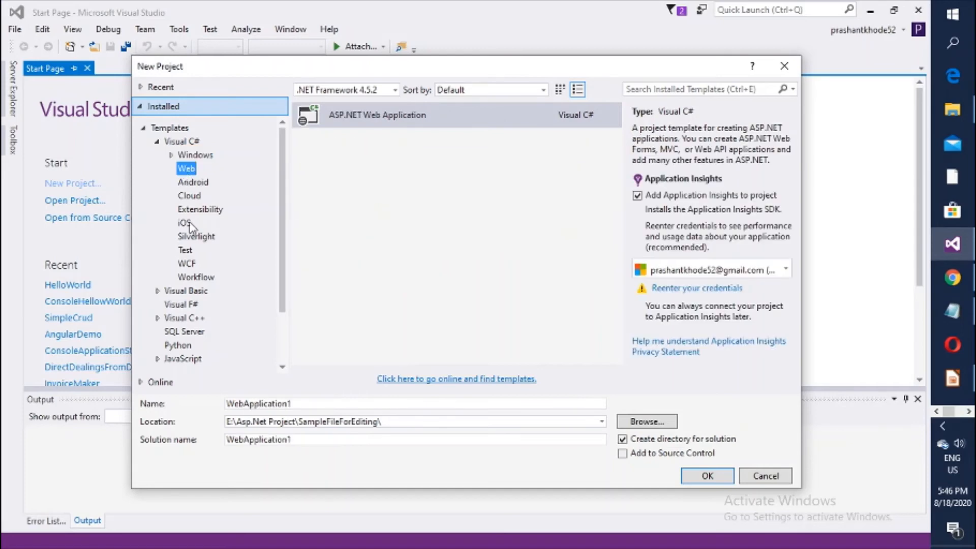
pyautogui.click(184, 223)
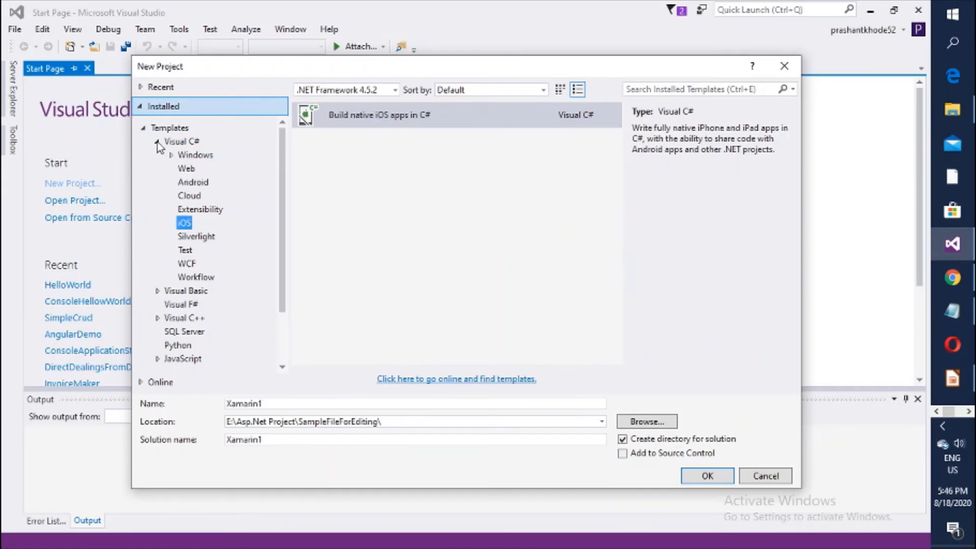
pyautogui.click(157, 140)
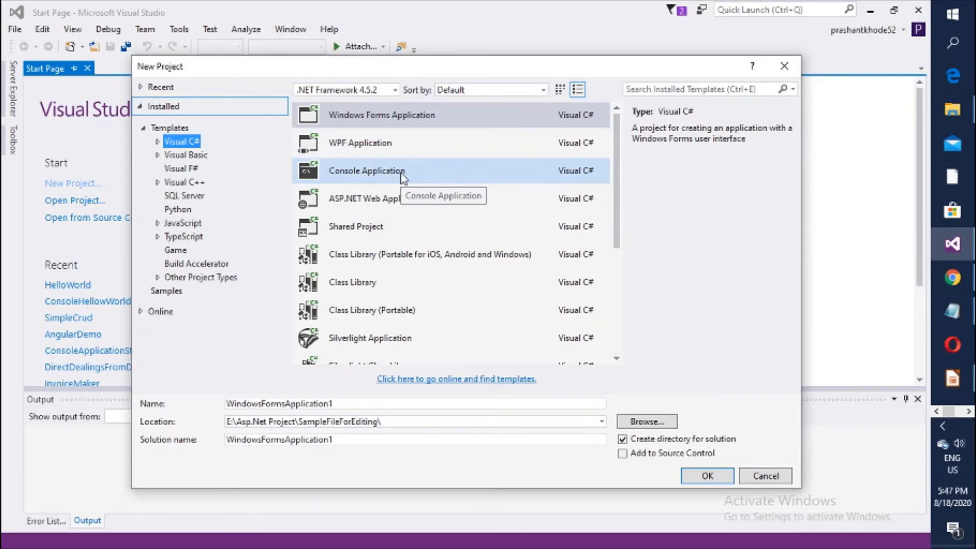
pyautogui.click(368, 171)
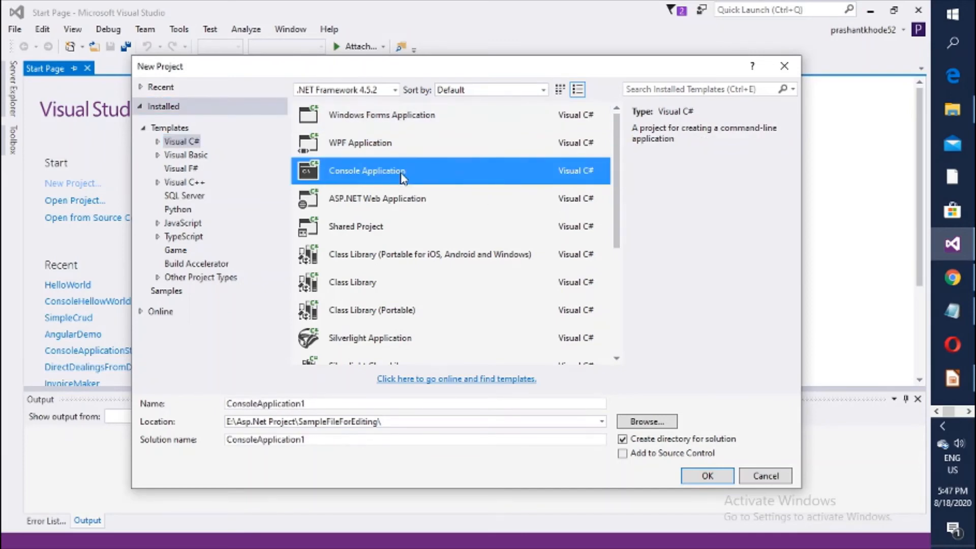
pyautogui.moveTo(254, 375)
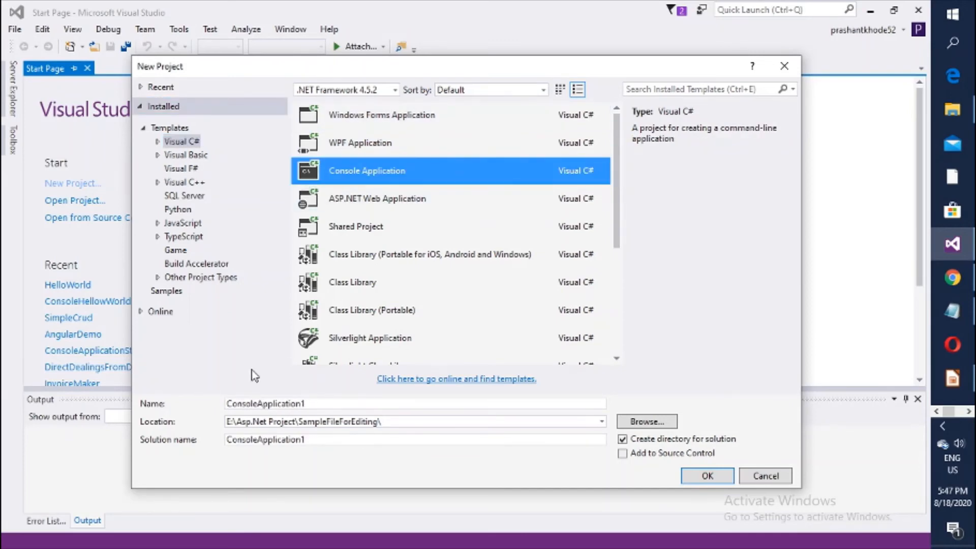
# Step: Name the project FirstProgram instead of the default and create it
pyautogui.click(415, 404)
pyautogui.write('C')
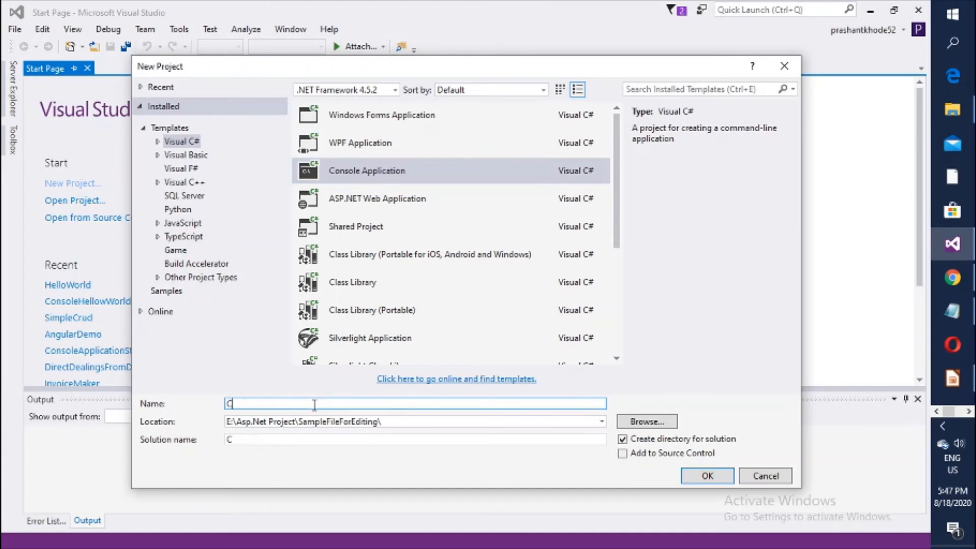
pyautogui.press('Backspace')
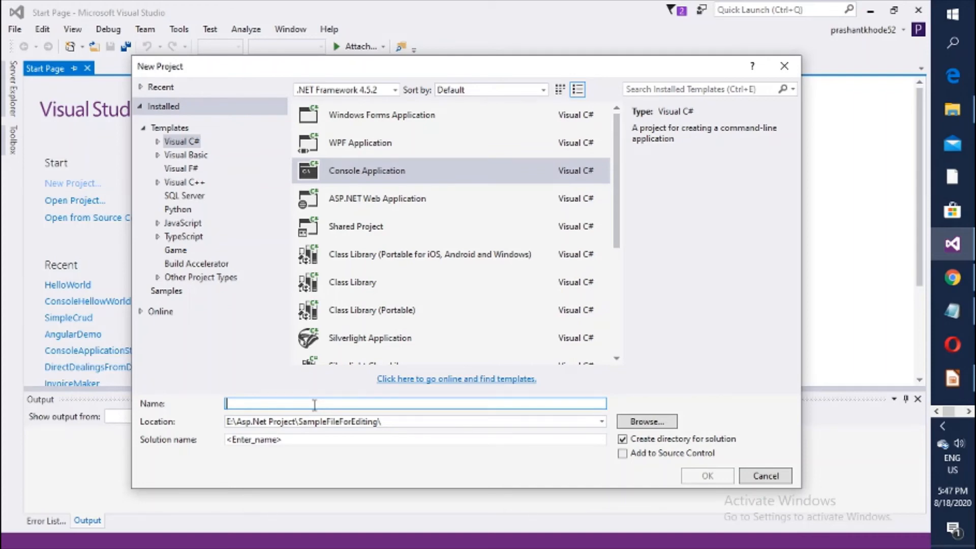
pyautogui.write('Hello')
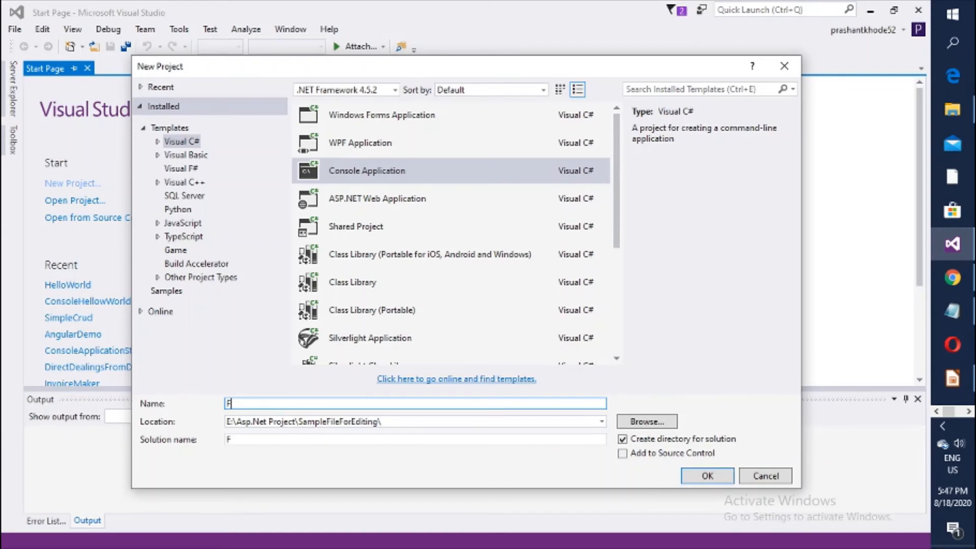
pyautogui.write('irst')
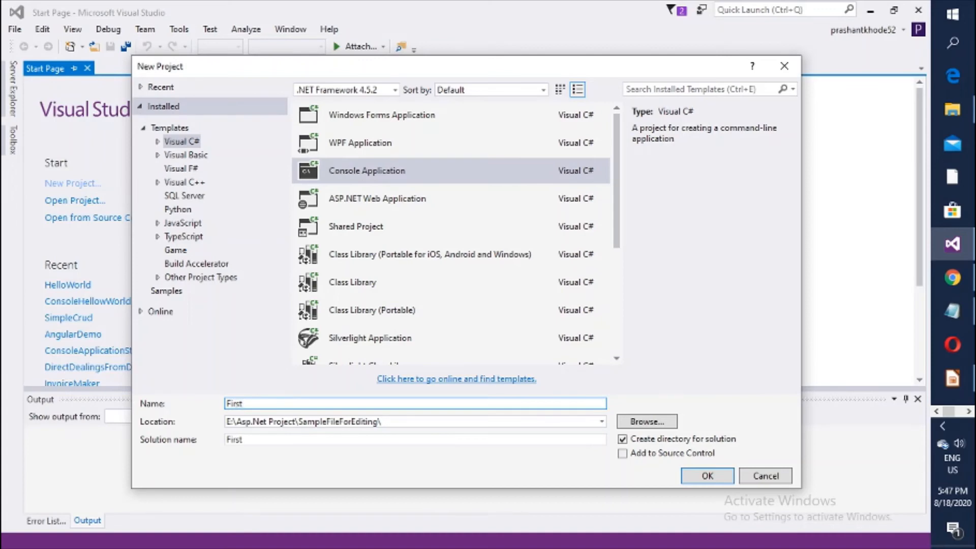
pyautogui.write('Prog')
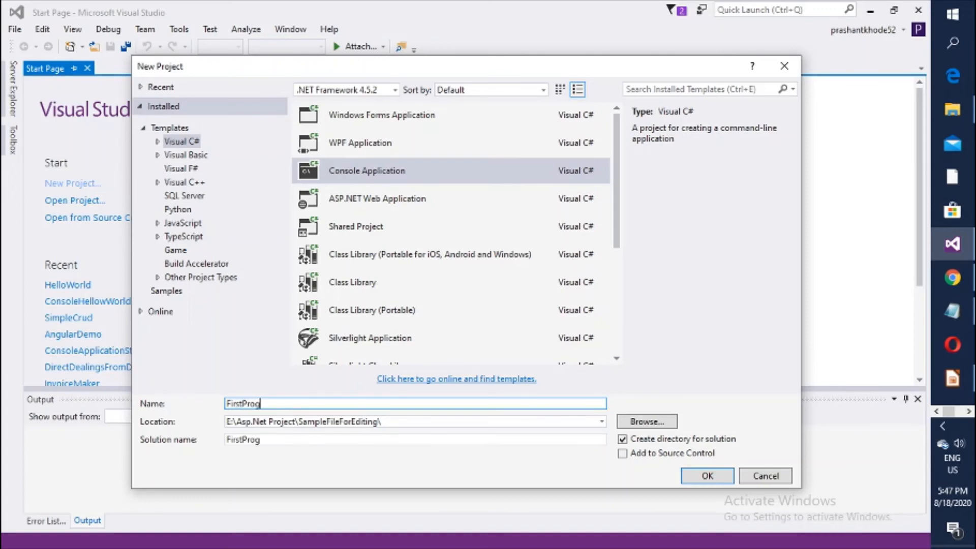
pyautogui.write('ram')
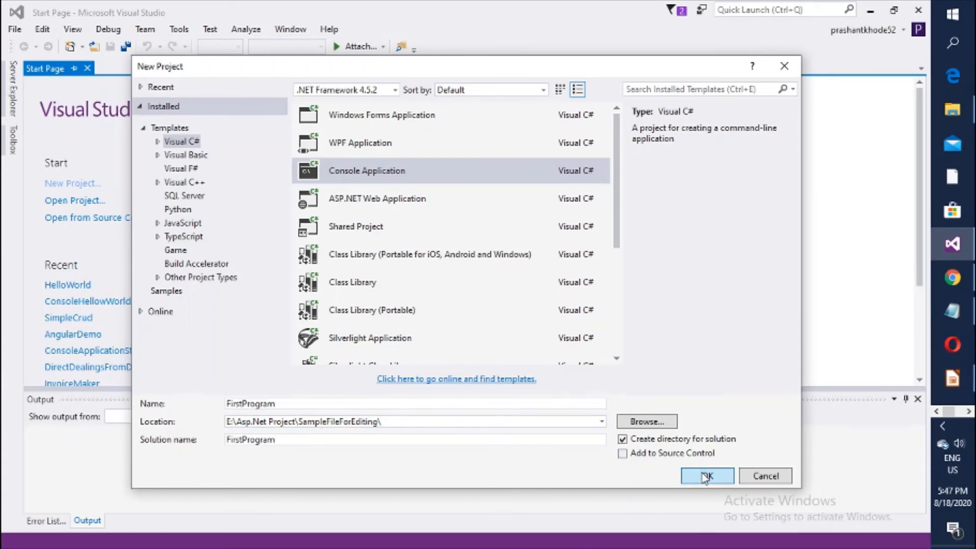
pyautogui.click(707, 476)
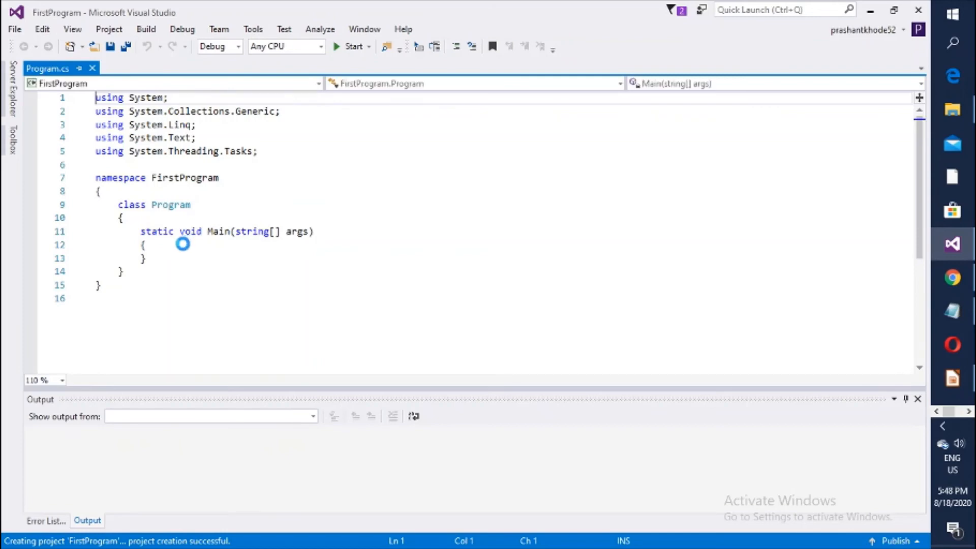
# Step: Place the cursor inside the empty Main method of Program.cs and begin a line with 'Con'
pyautogui.click(182, 245)
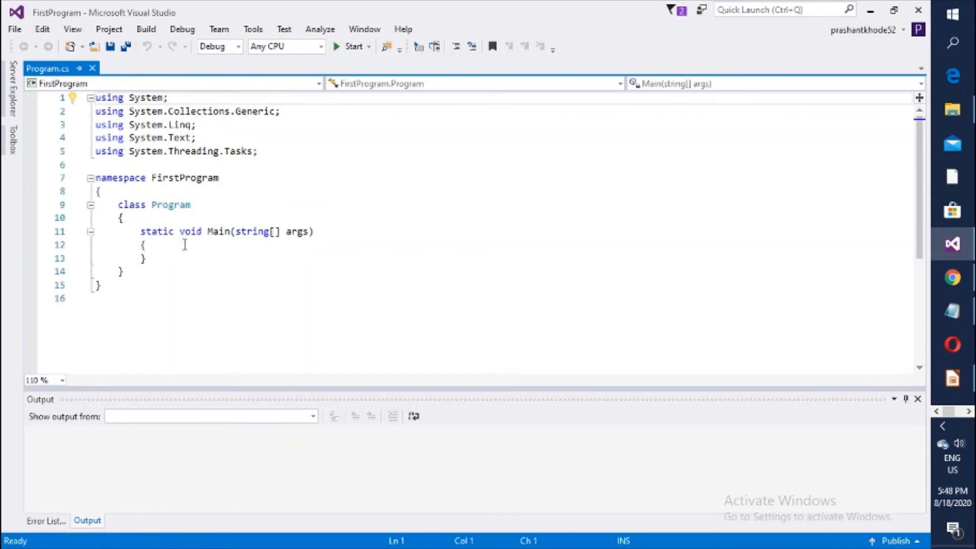
pyautogui.click(146, 244)
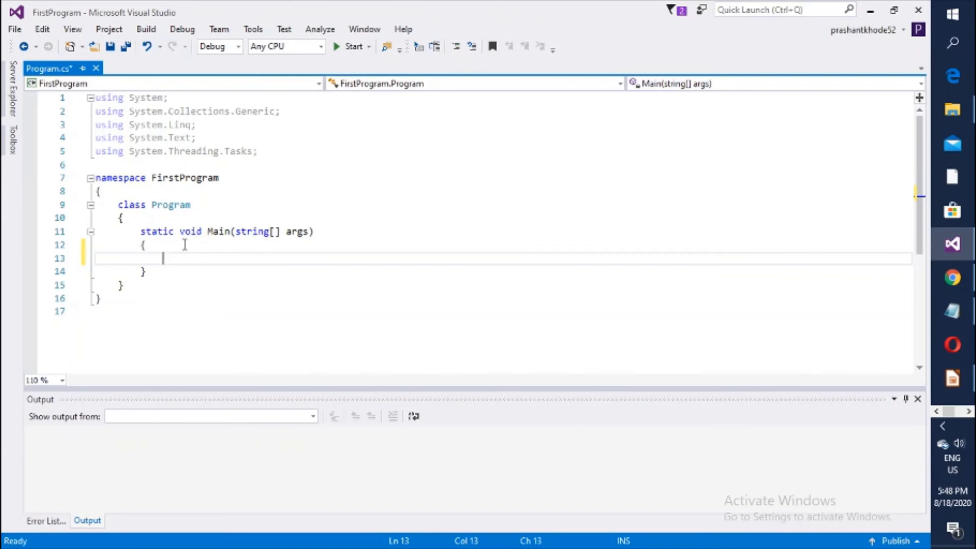
pyautogui.write('Con')
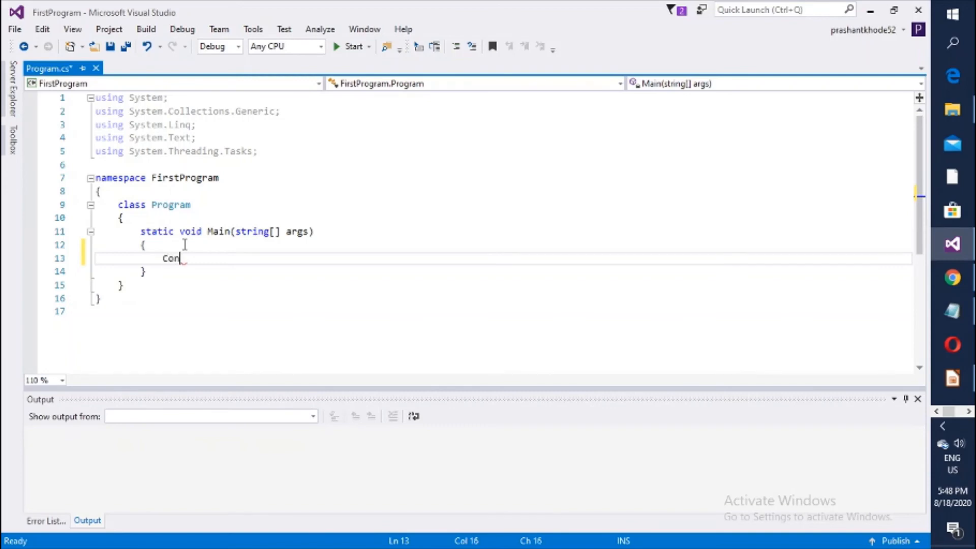
# Step: Complete the statement Console.WriteLine("HelloWorld !"); inside Main
pyautogui.write('sole.Wr')
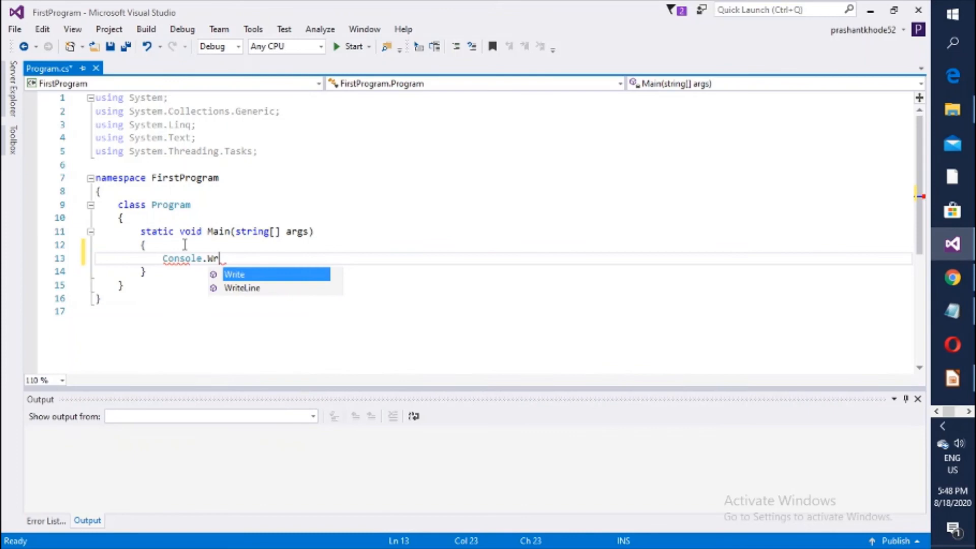
pyautogui.write('iteLine(')
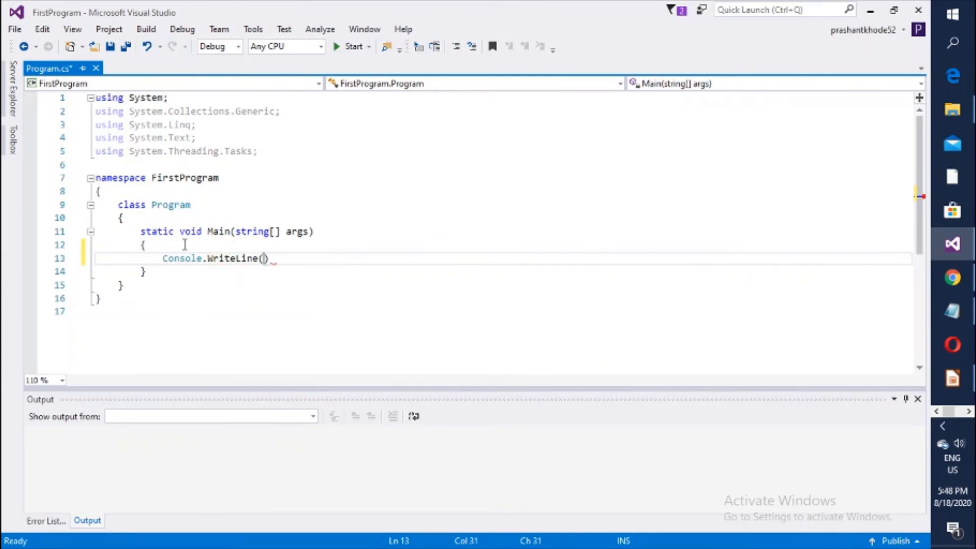
pyautogui.write('""')
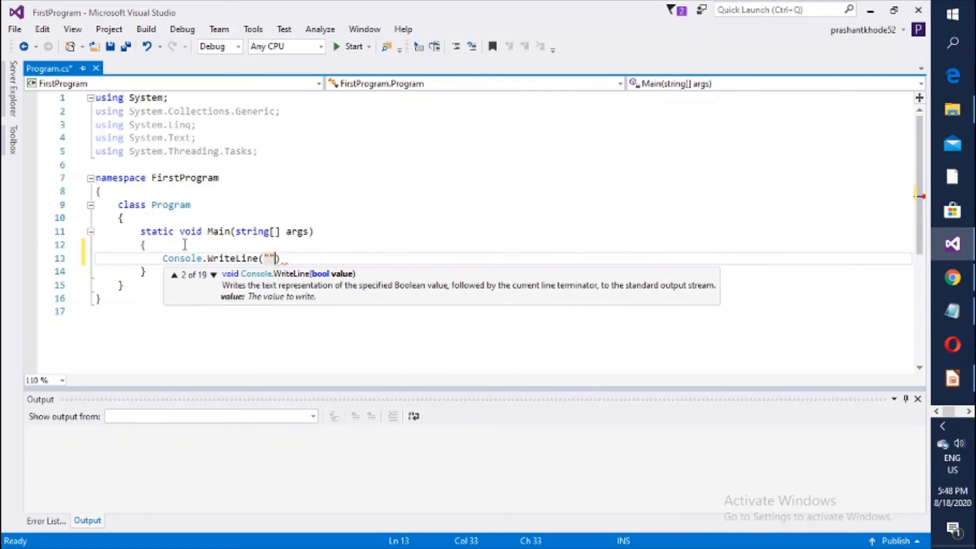
pyautogui.write('He')
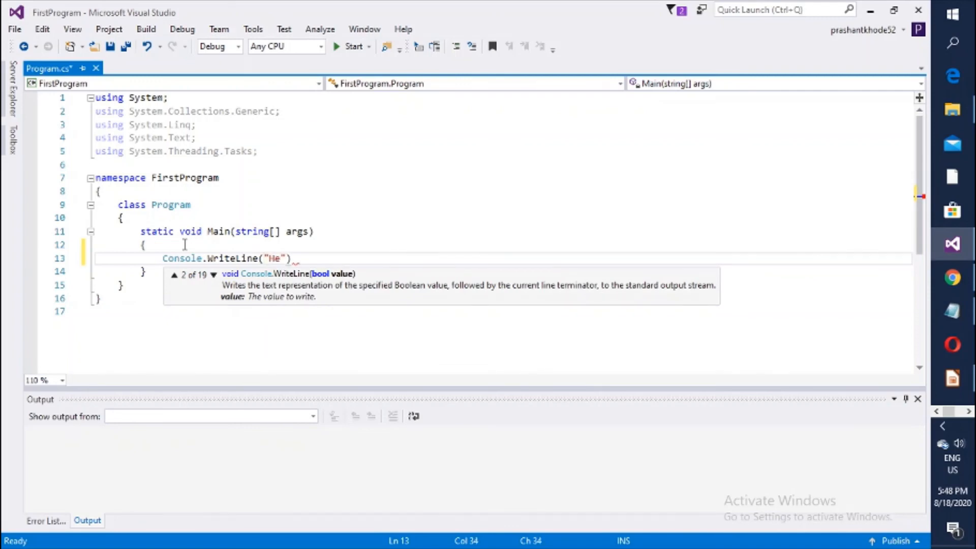
pyautogui.write('llo')
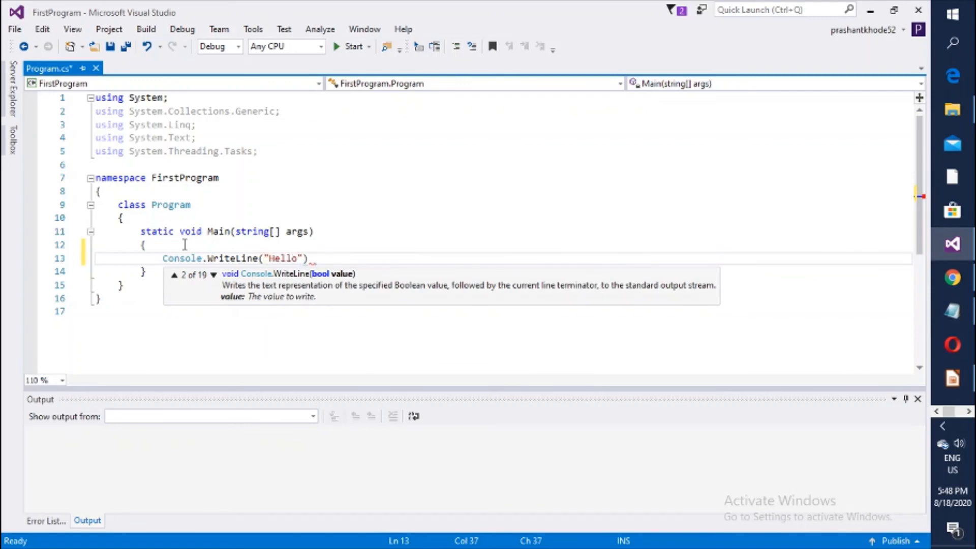
pyautogui.write('w')
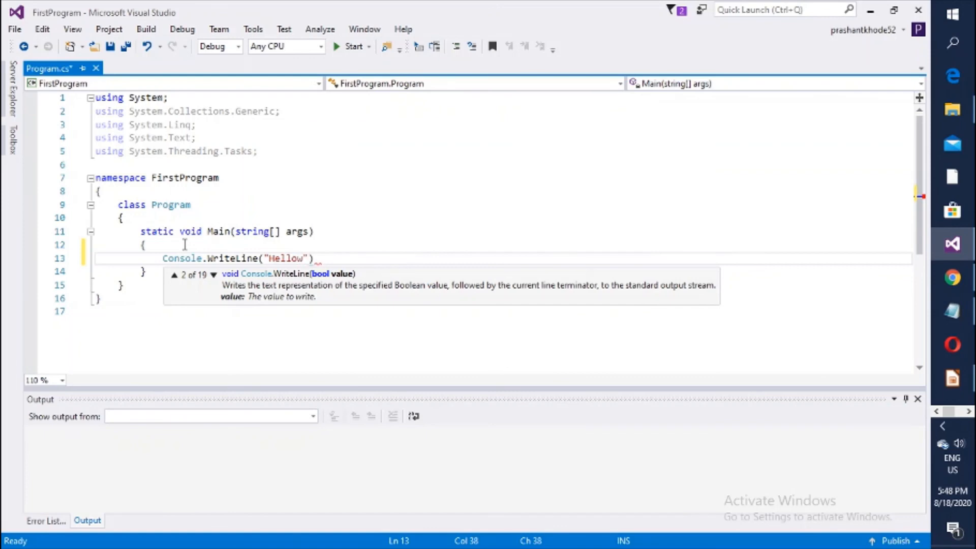
pyautogui.write('Wor')
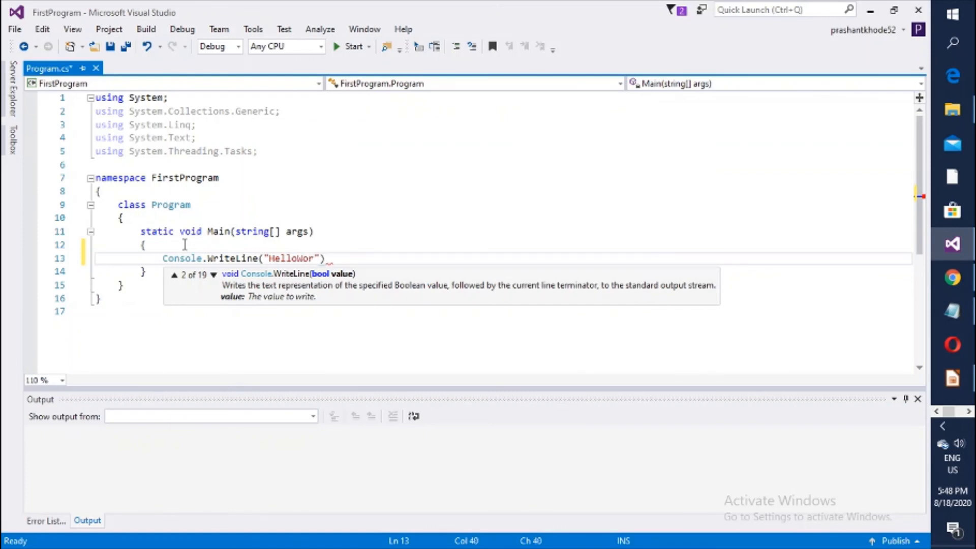
pyautogui.write('ld')
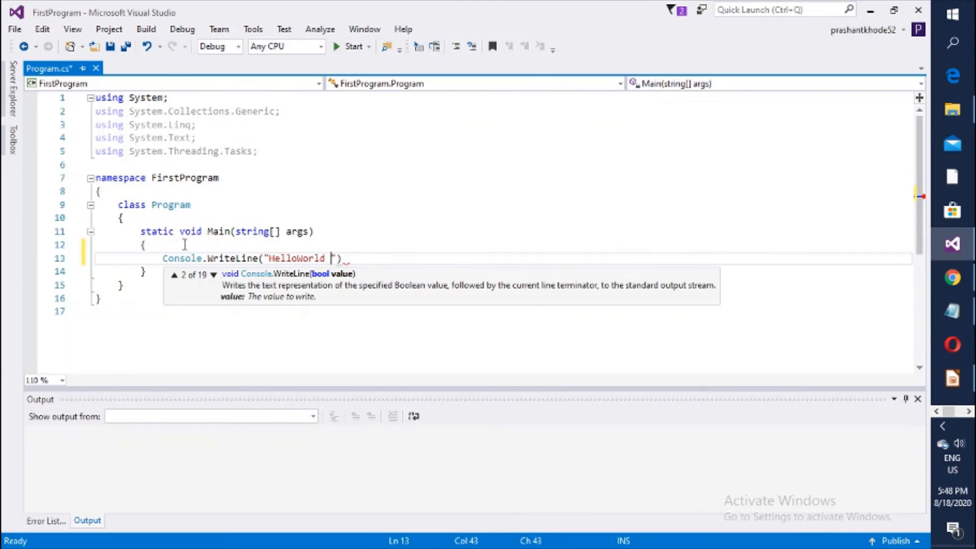
pyautogui.write('!')
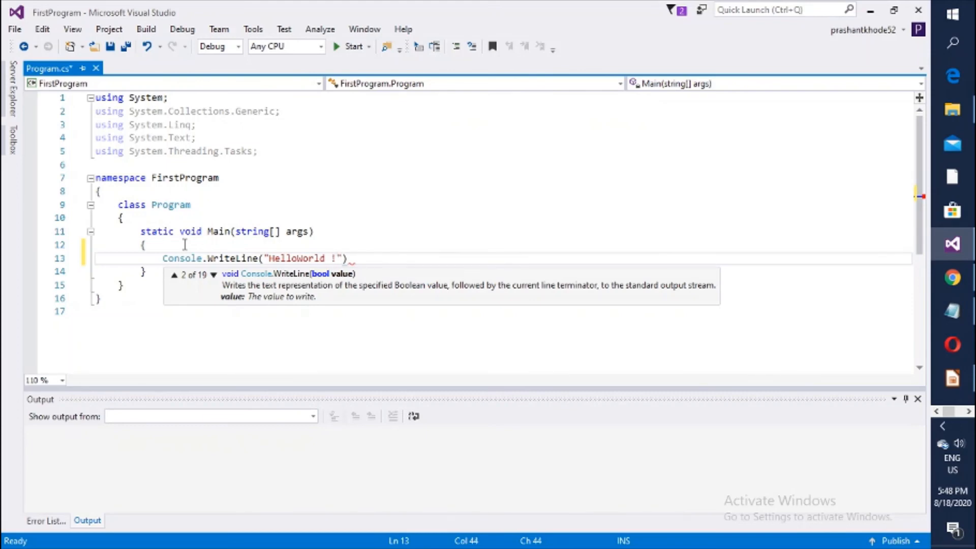
pyautogui.write(';')
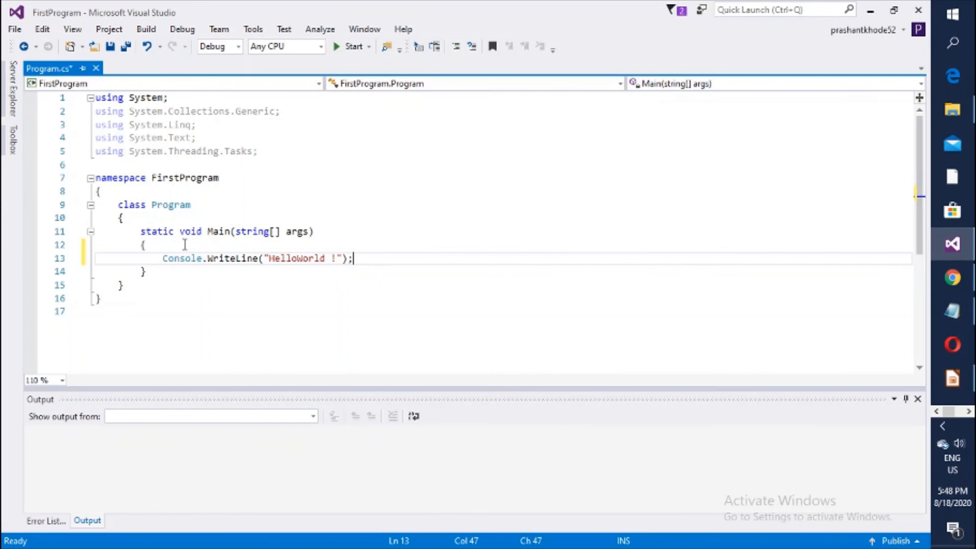
# Step: Build and run FirstProgram so a console window prints 'HelloWorld !'
pyautogui.click(352, 46)
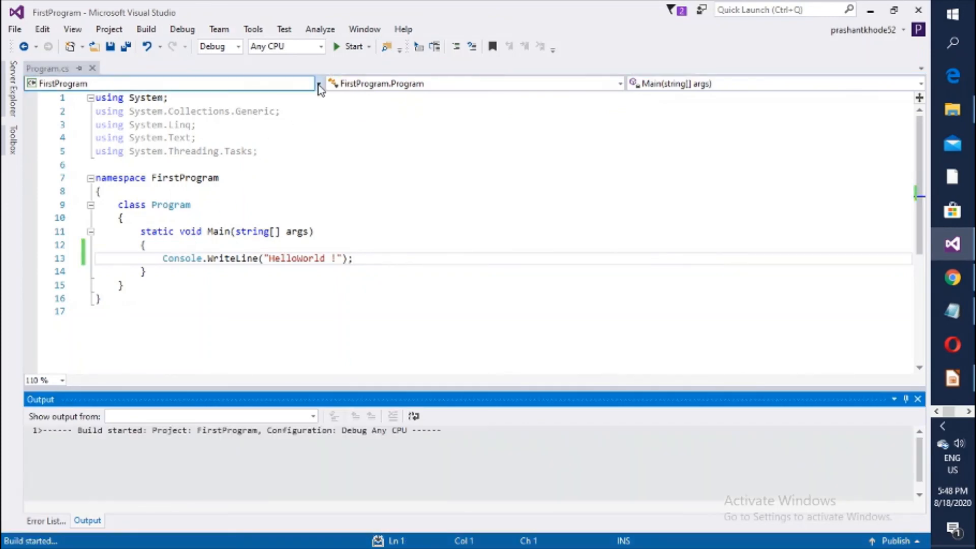
pyautogui.click(353, 45)
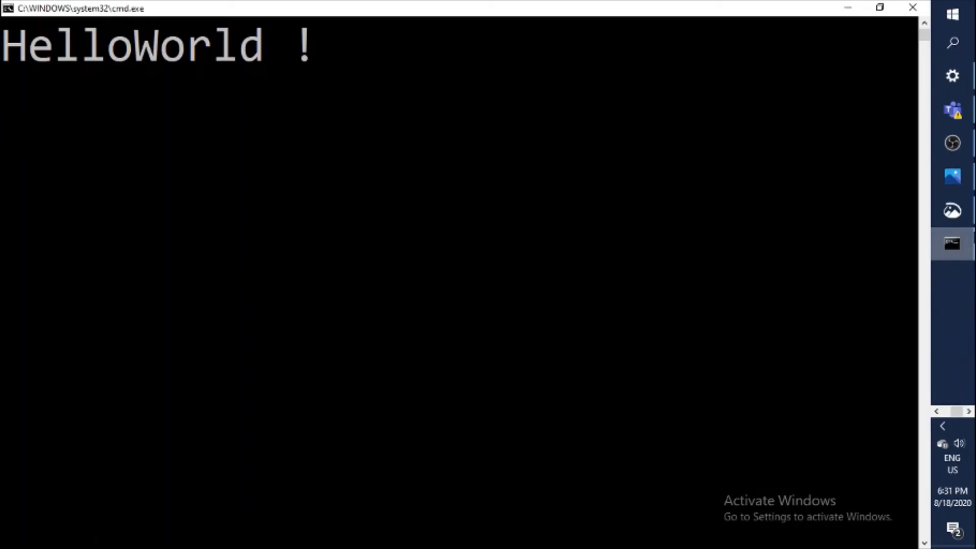